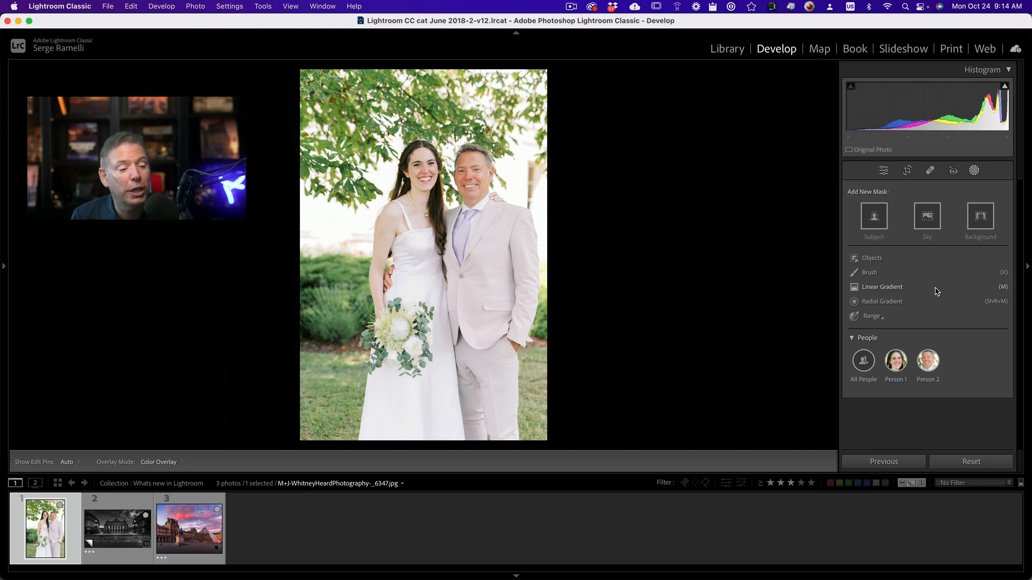
Create a hair-only mask on the groom (Person 2) and lower its exposure to -1.13.
click(895, 361)
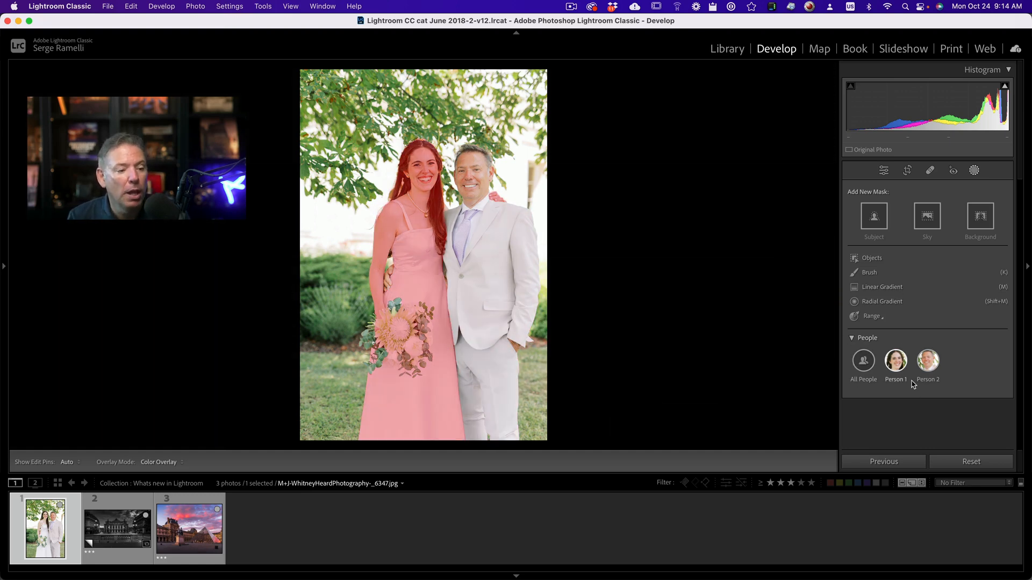
click(927, 362)
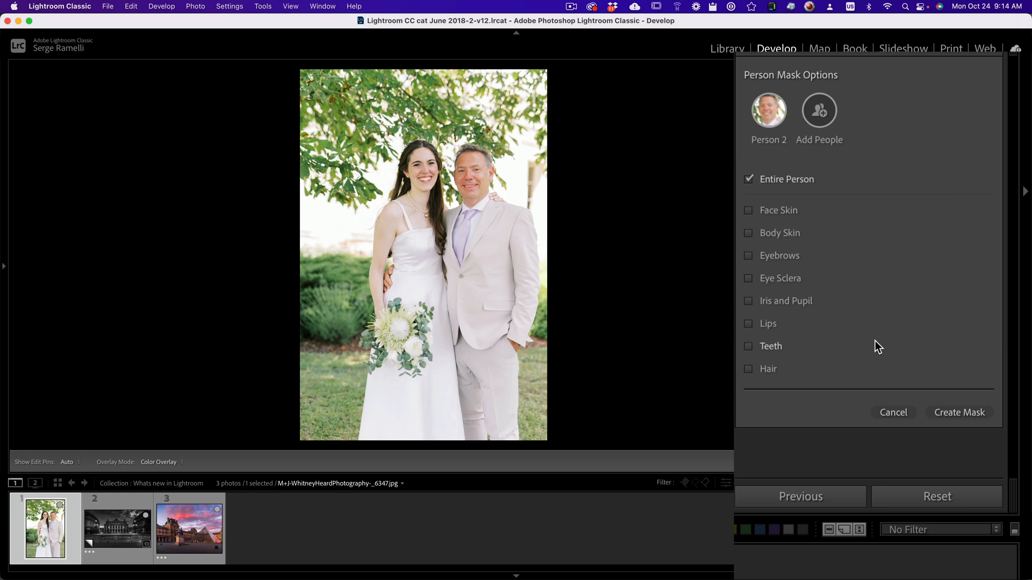
mouse_move(778, 209)
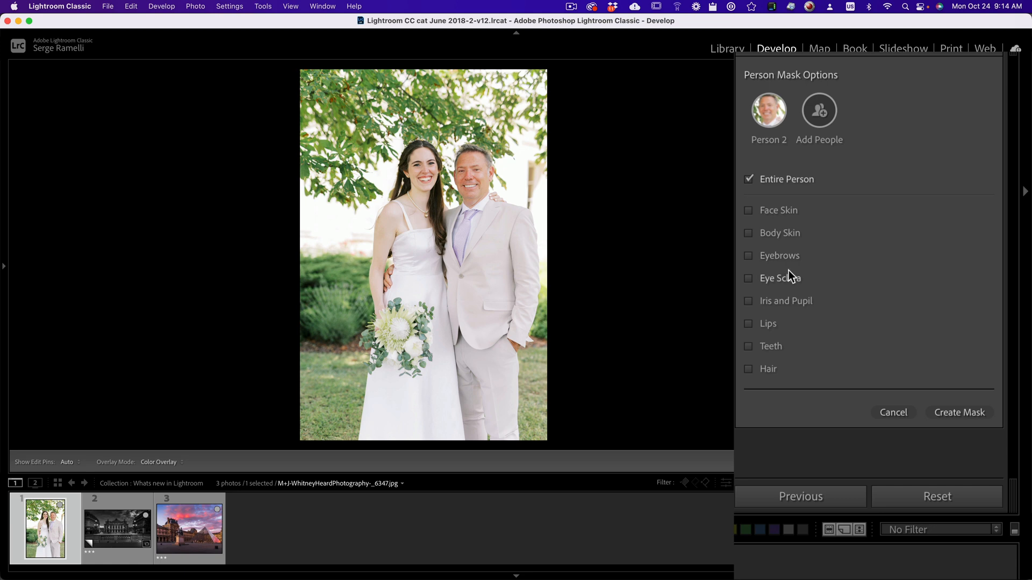
mouse_move(770, 330)
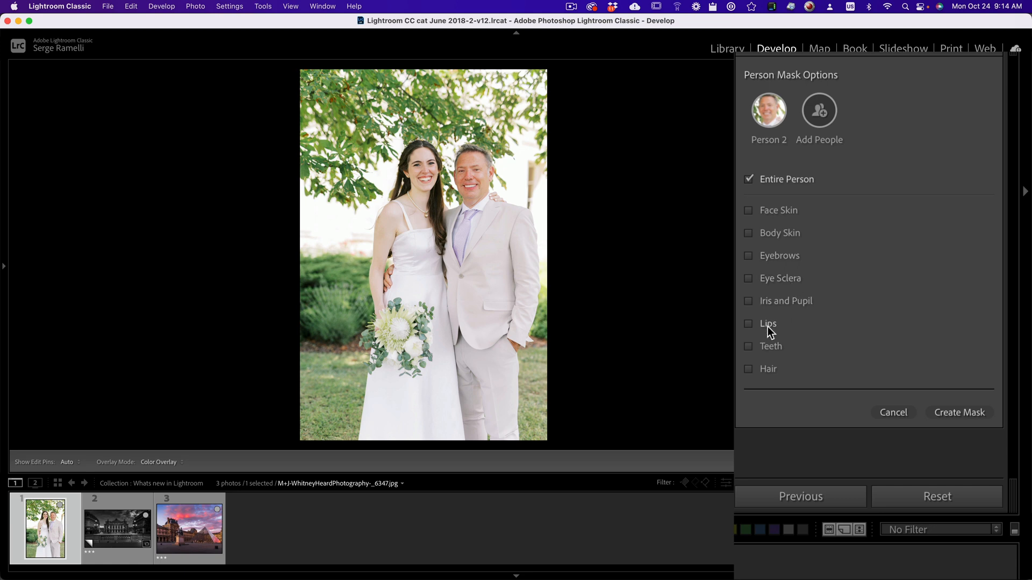
click(748, 368)
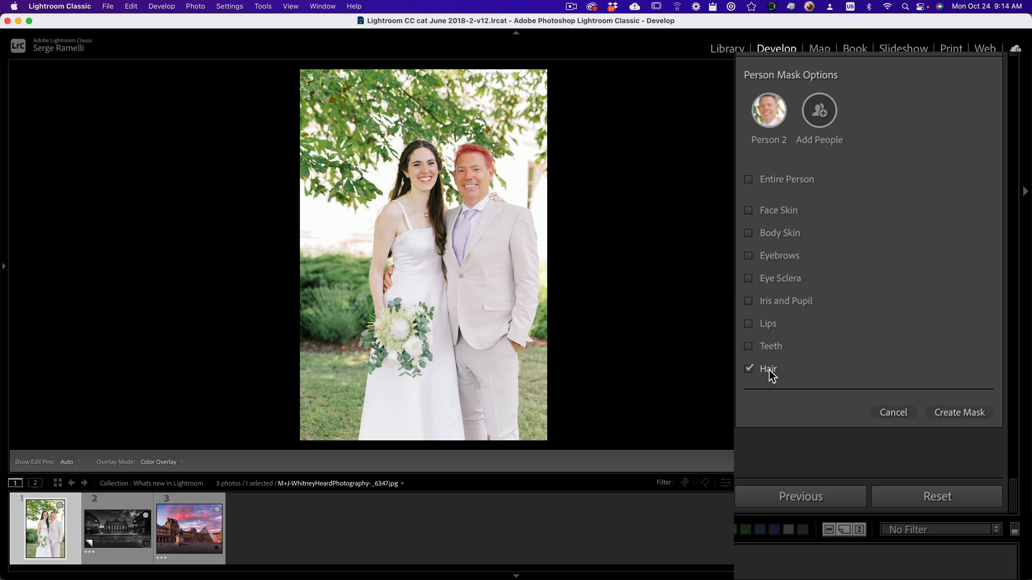
mouse_move(959, 413)
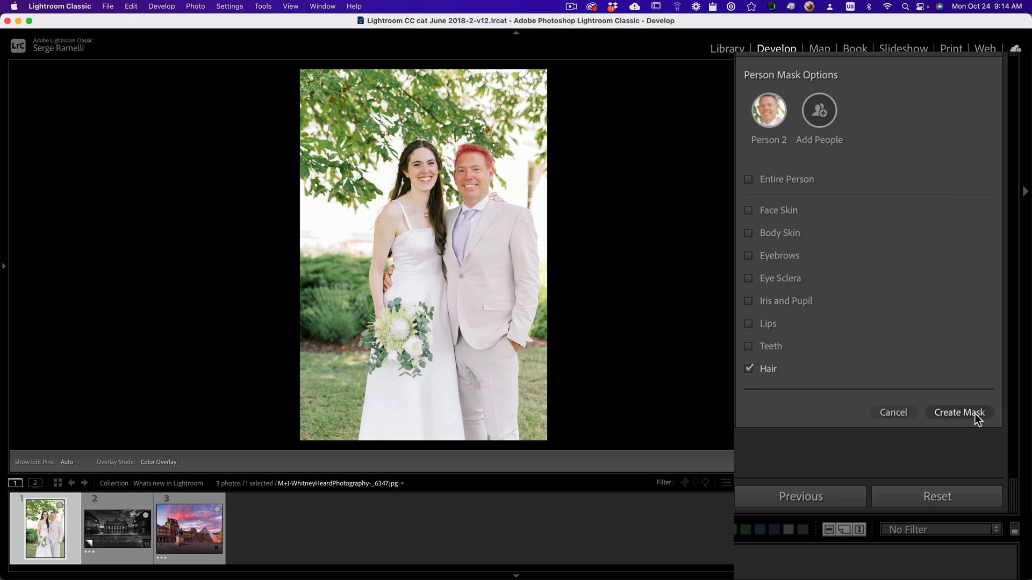
click(958, 413)
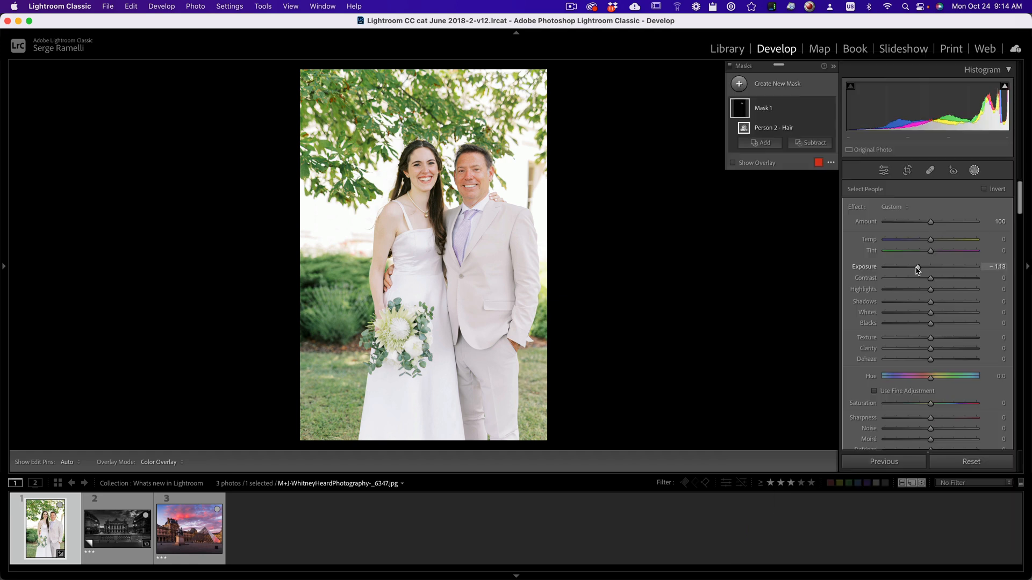
mouse_move(859, 135)
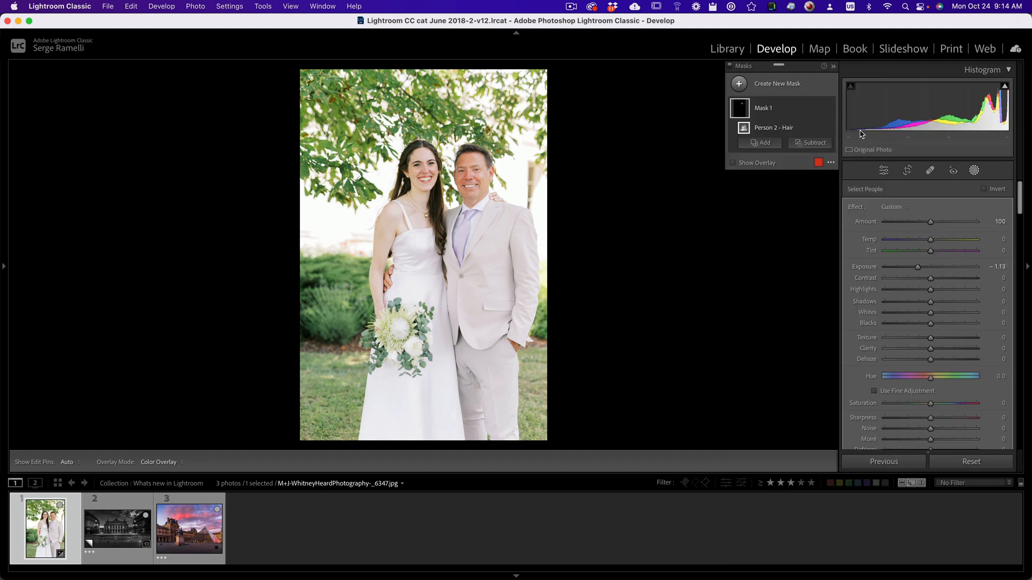
Add a Select Background mask, lower its exposure to -0.34, and return to Basic adjustments.
click(777, 84)
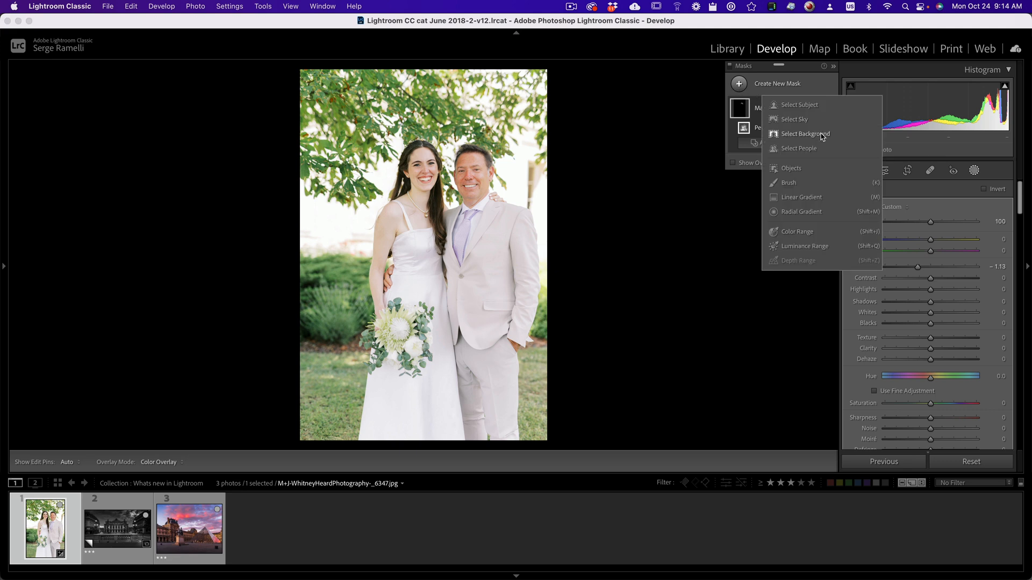
click(804, 133)
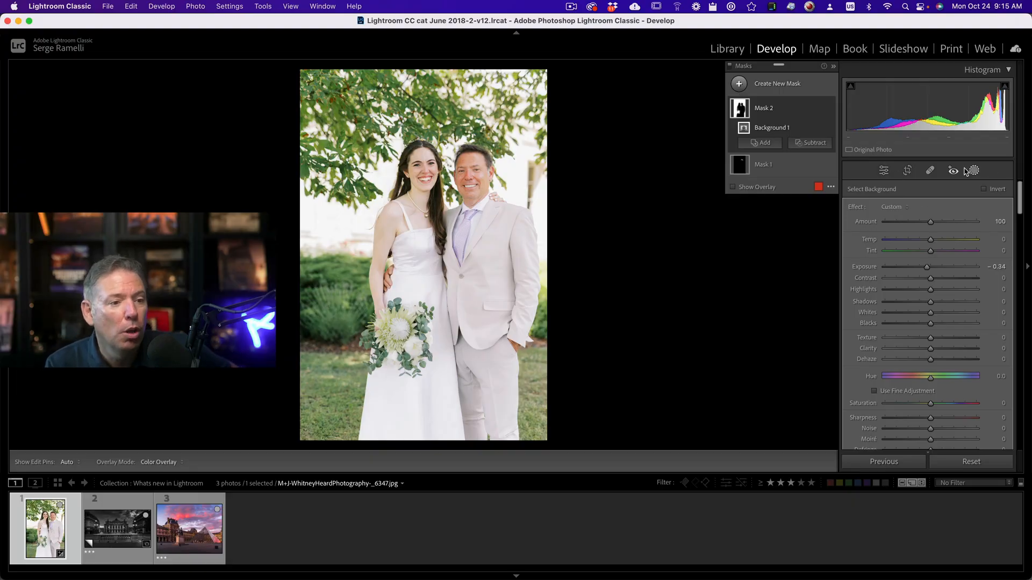
click(975, 171)
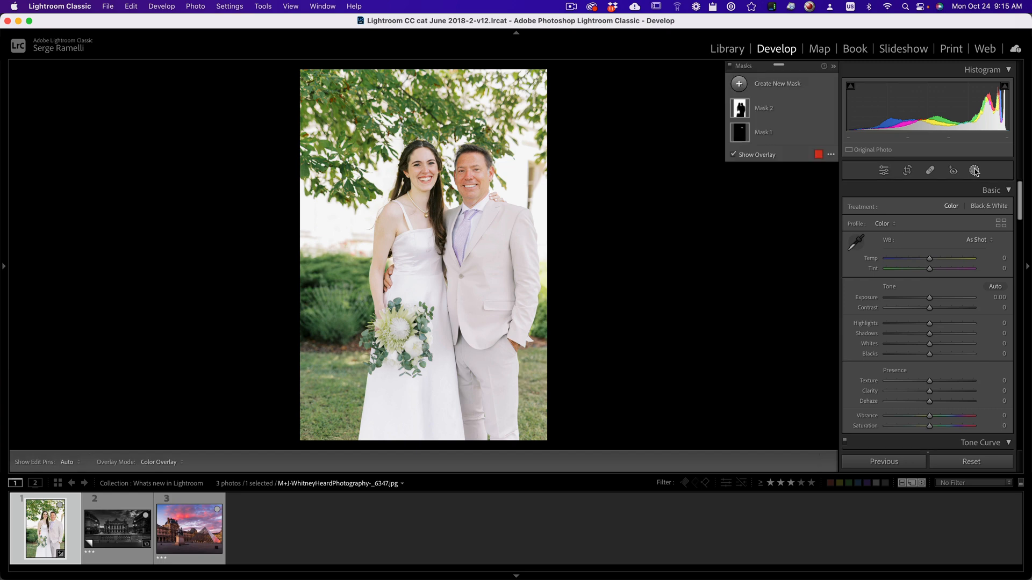
Create a hair-only mask on the bride (Person 1) and raise its exposure to about 0.48.
click(739, 84)
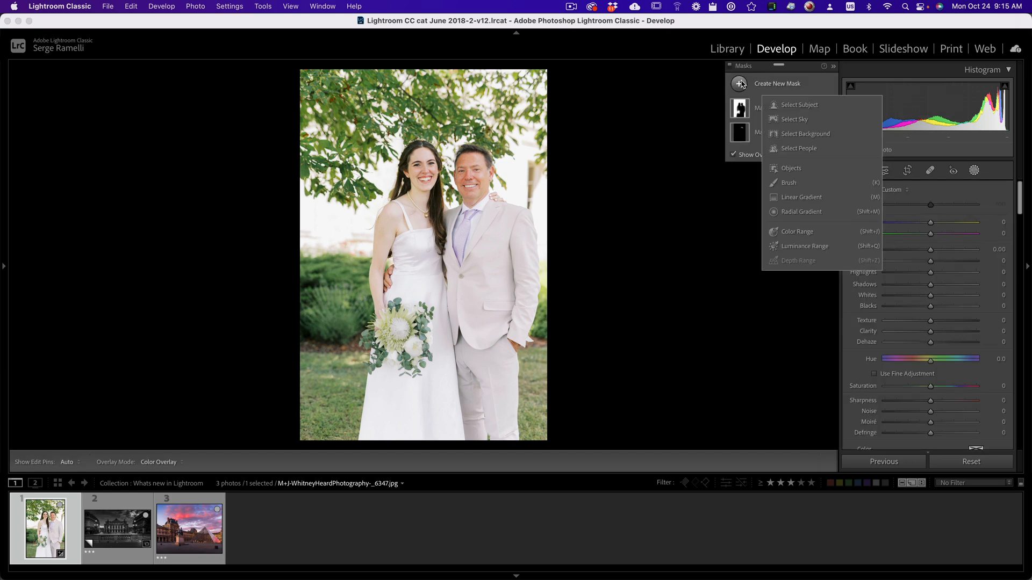
mouse_move(802, 198)
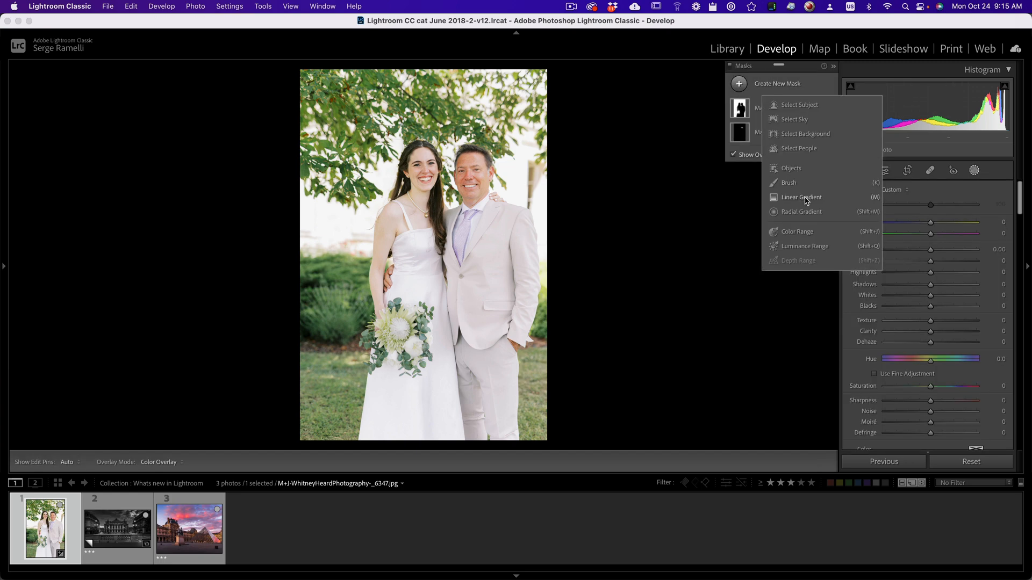
click(799, 148)
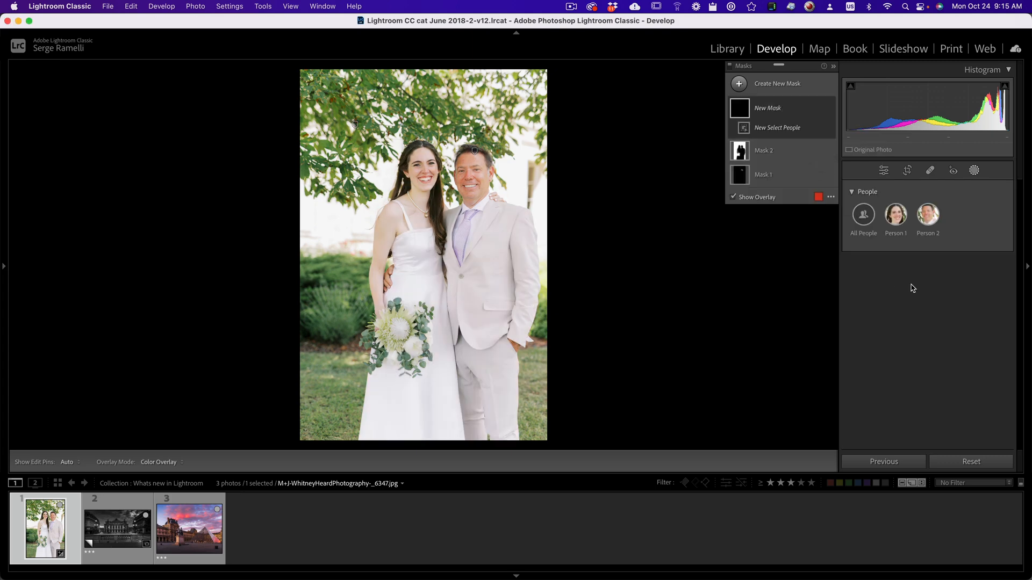
click(895, 215)
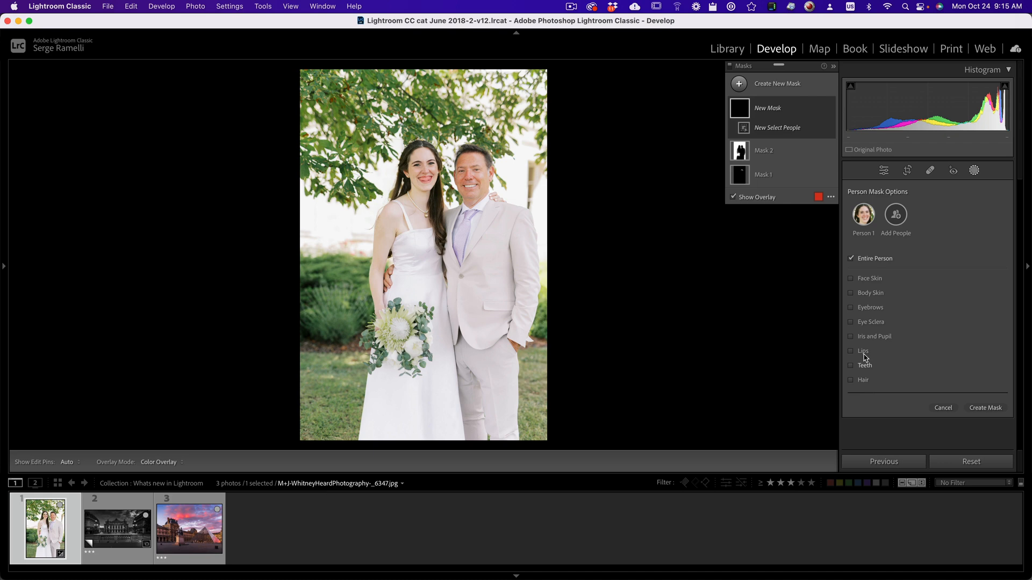
click(851, 350)
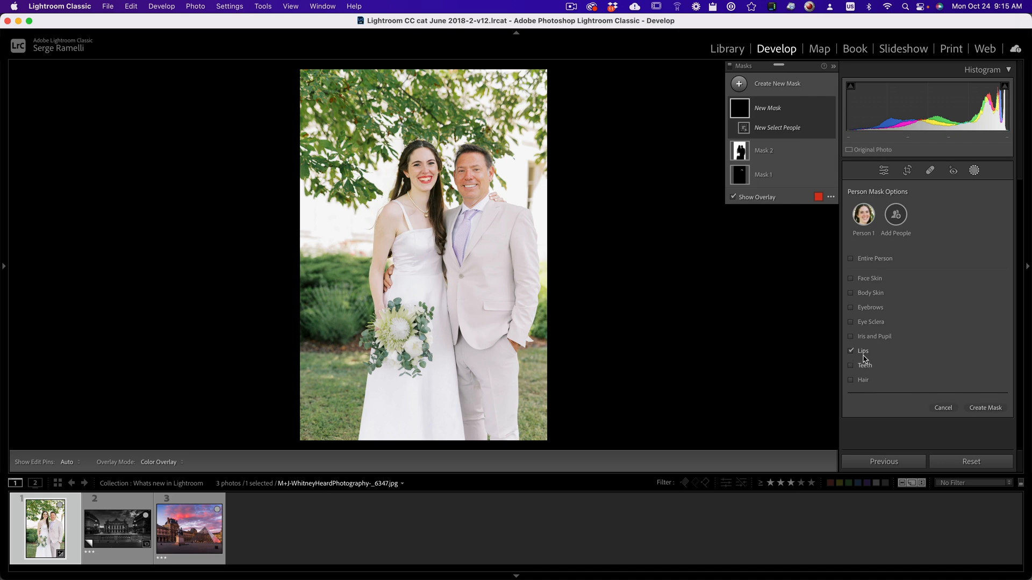
click(849, 380)
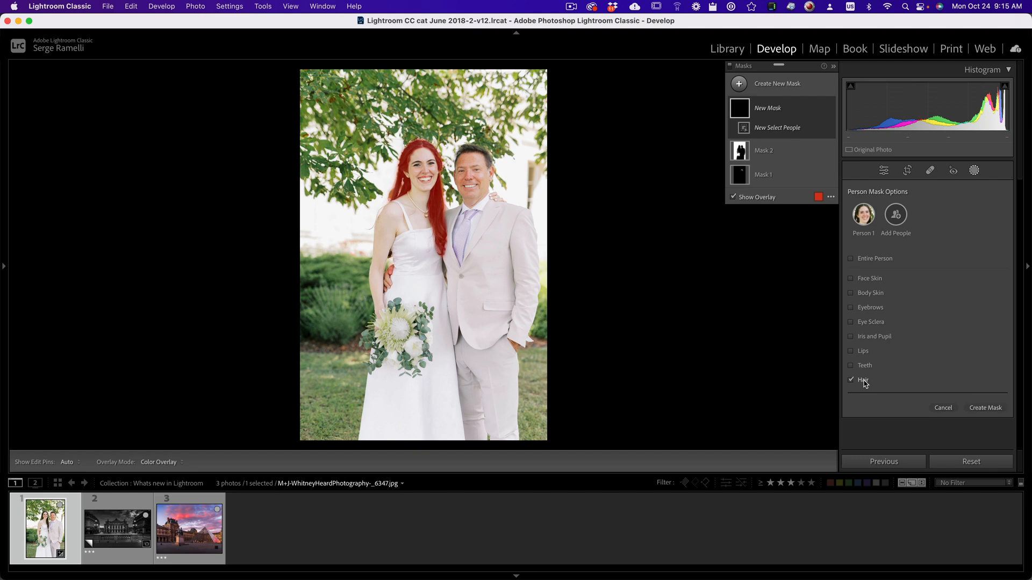
click(985, 408)
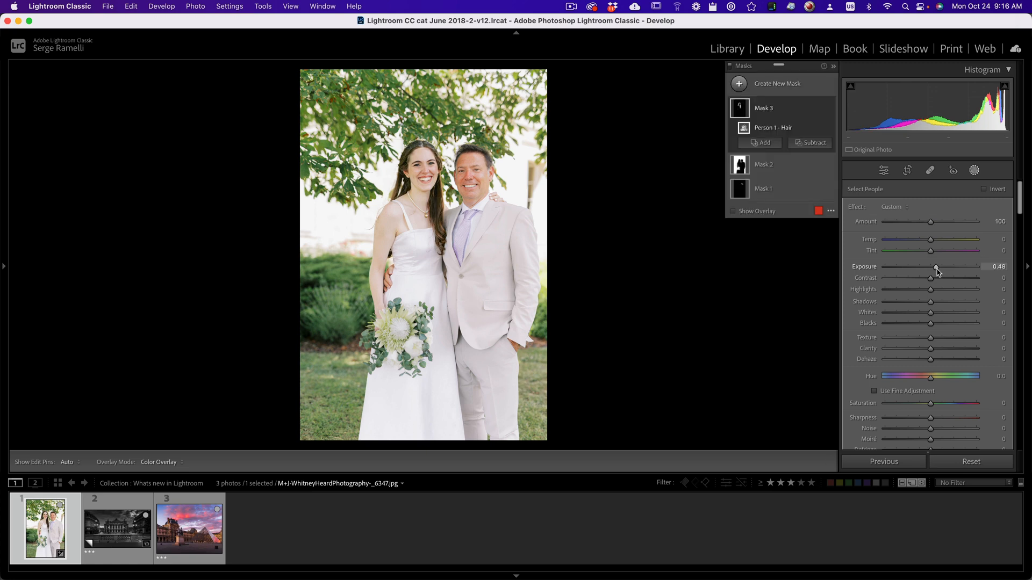
Mask the Paris Opera building with a rectangle object selection at exposure 1.09, then switch to the Louvre photo.
click(116, 528)
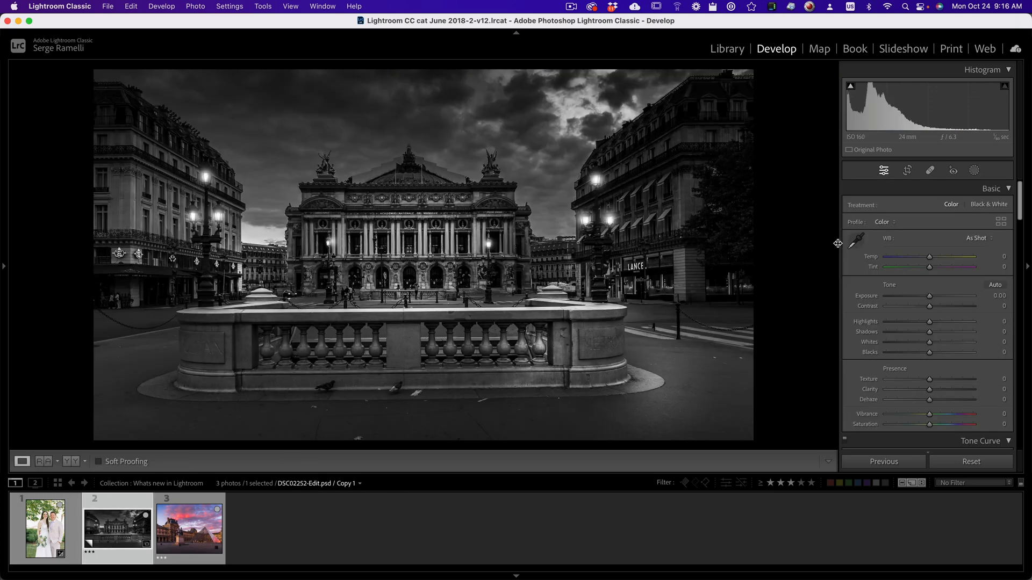
click(974, 171)
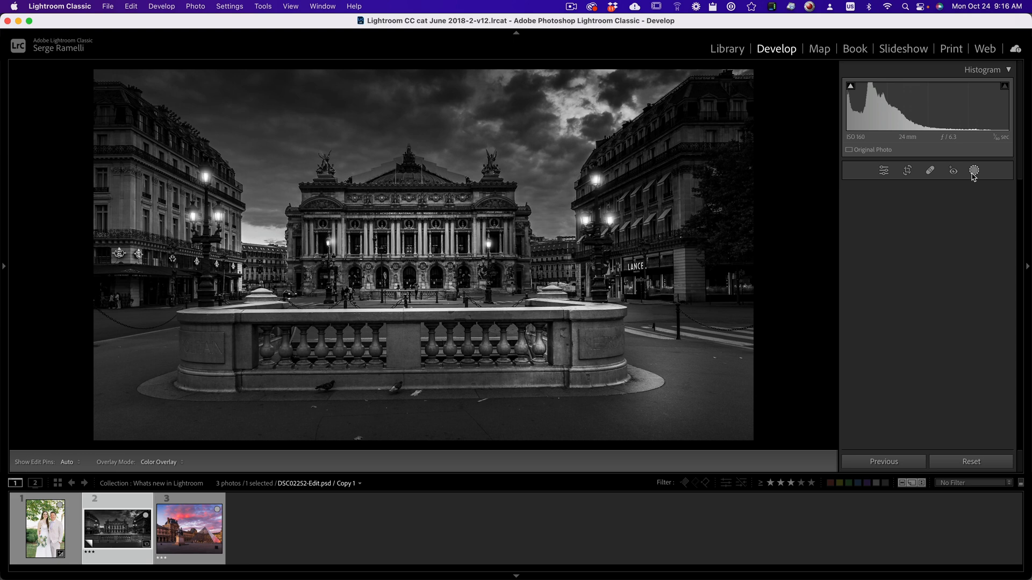
click(974, 170)
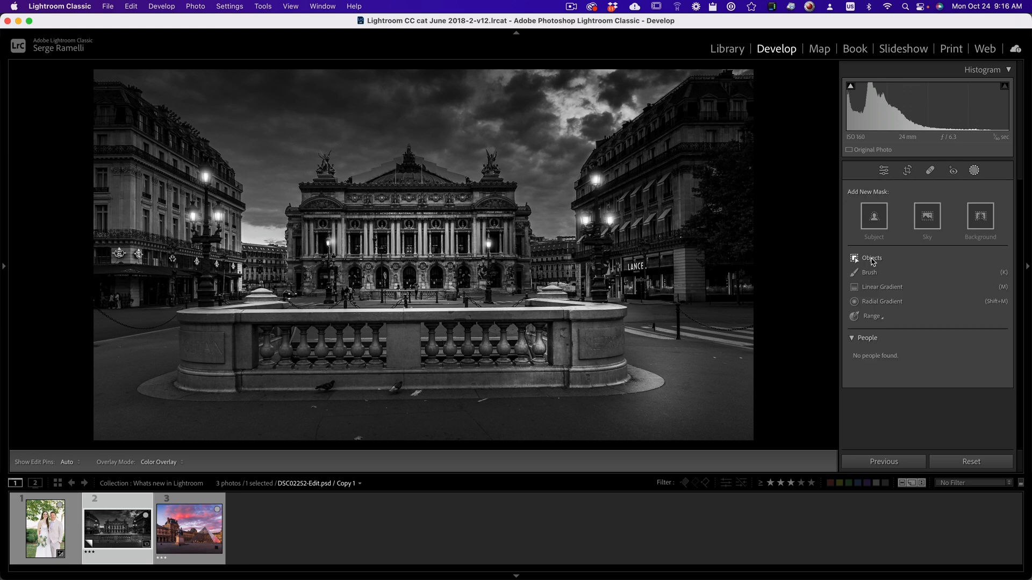
click(870, 258)
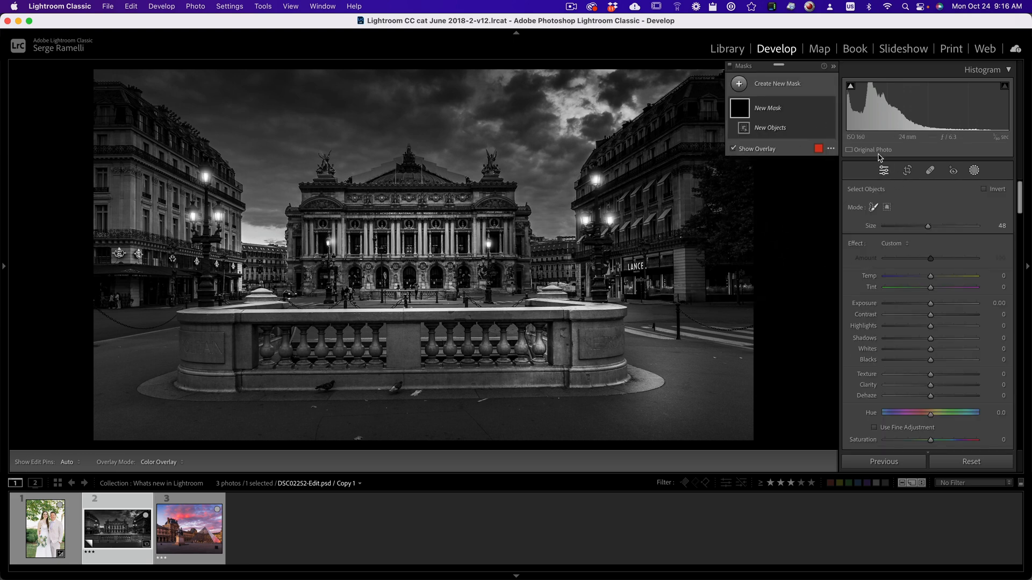
mouse_move(470, 265)
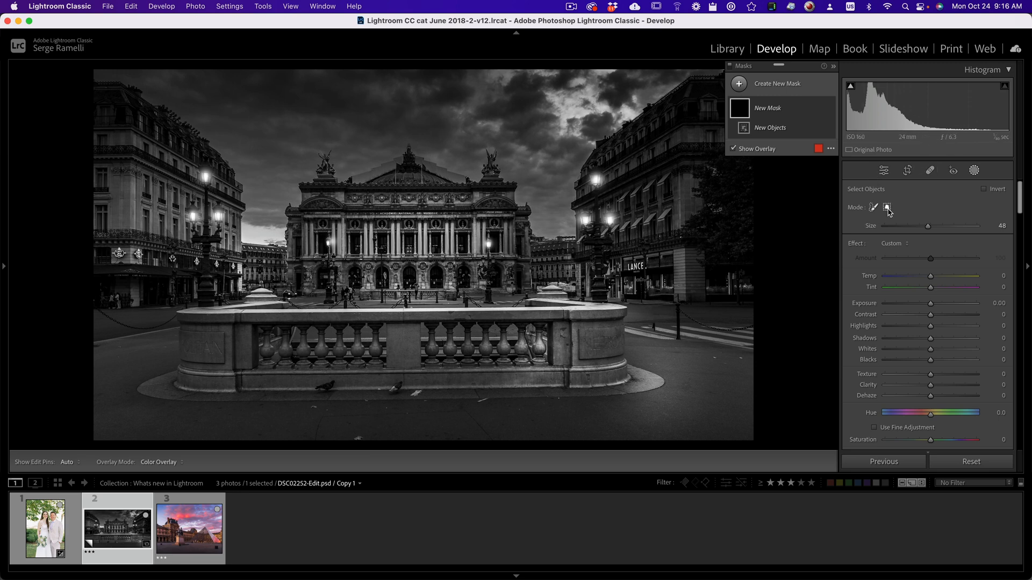
click(887, 207)
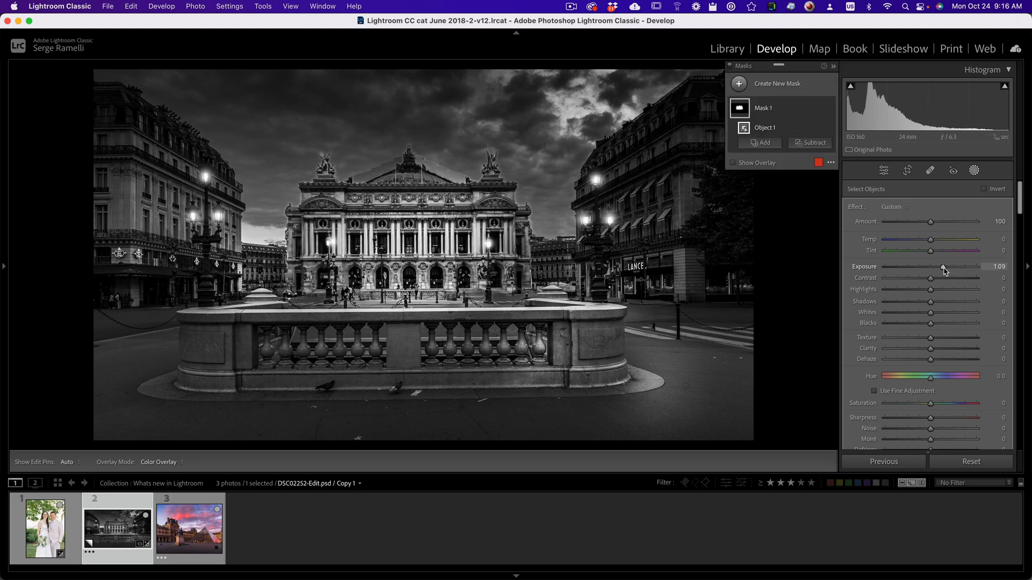
click(189, 529)
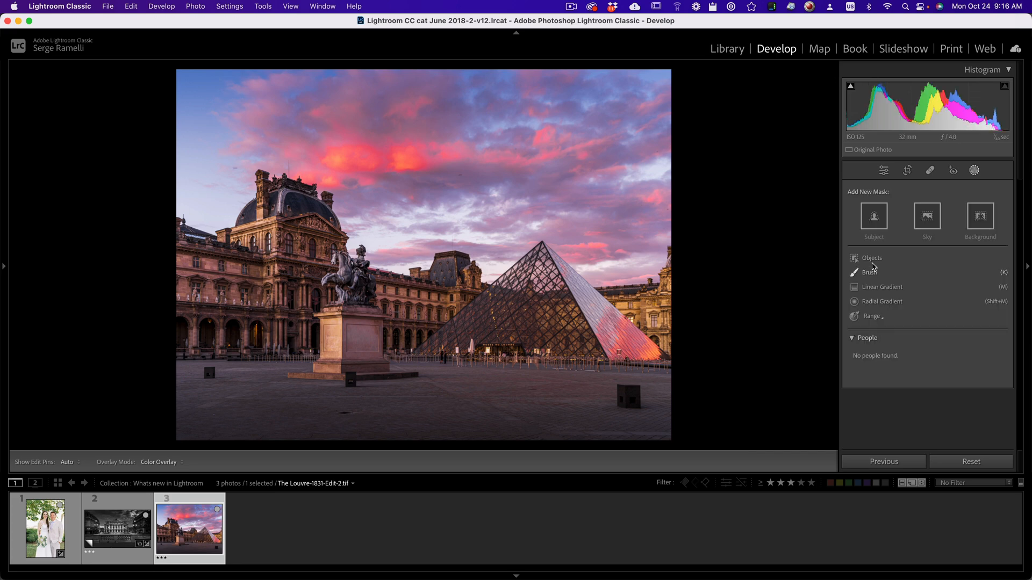
Brush an object mask over the equestrian statue at exposure 0.85, then switch back to the Paris Opera photo.
click(872, 257)
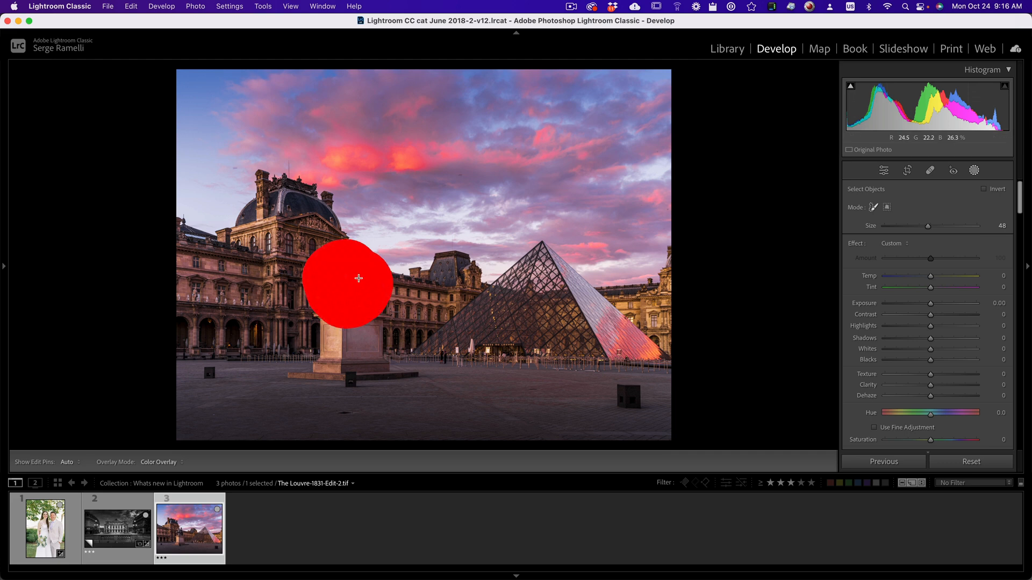
click(349, 283)
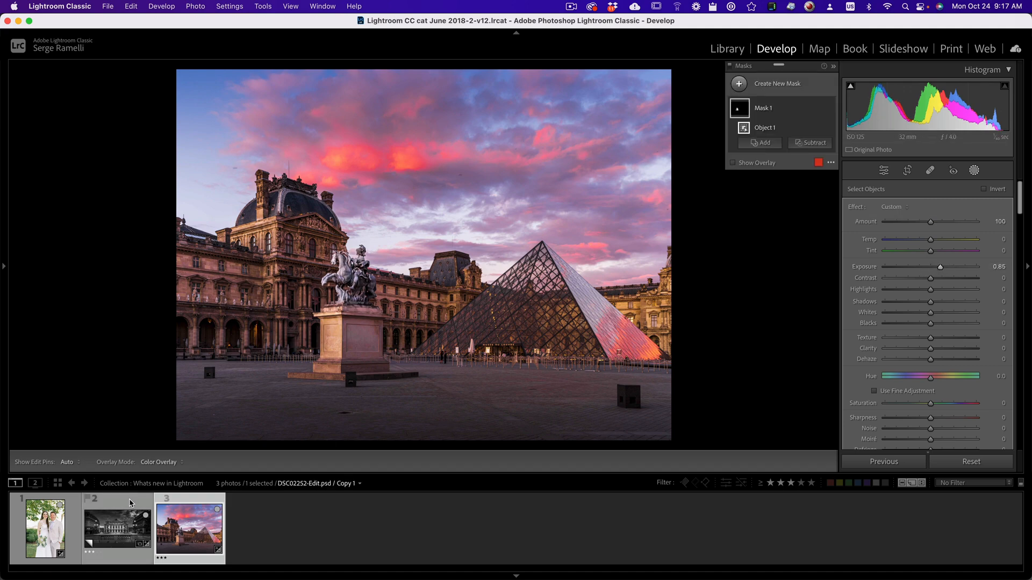
click(116, 529)
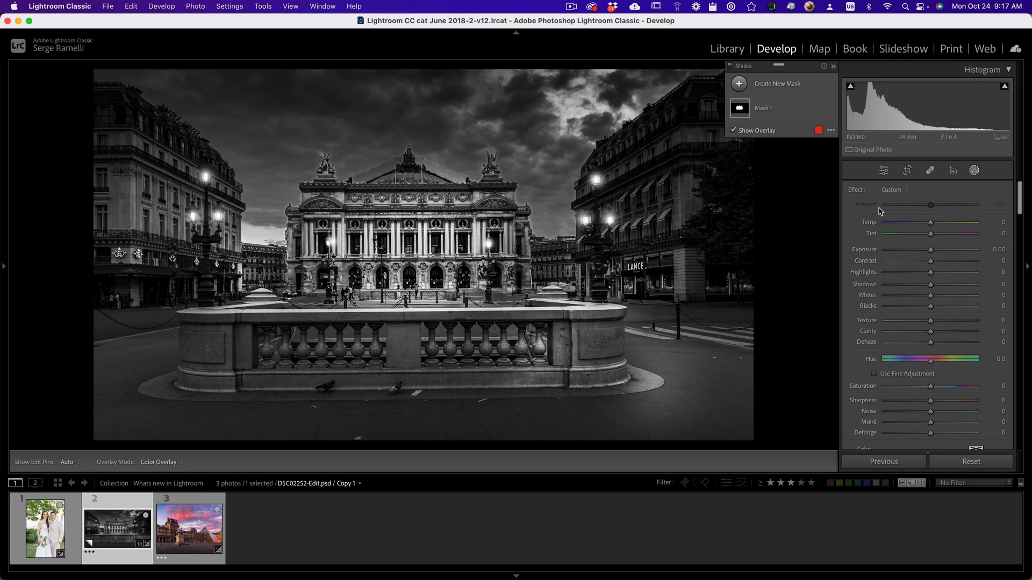
mouse_move(926, 219)
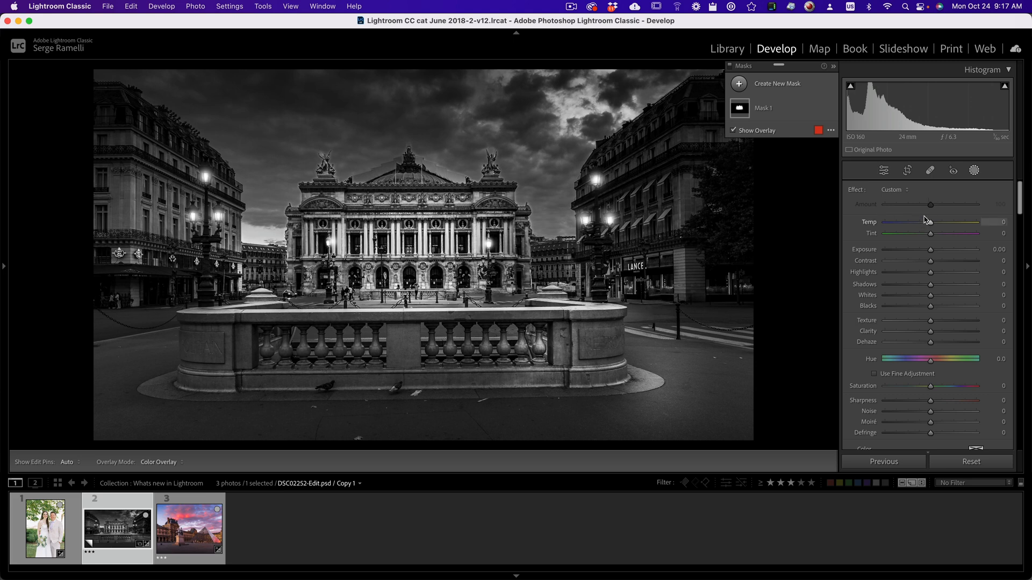
Erase a pigeon near the balustrade with the Content-Aware Remove healing tool.
click(928, 171)
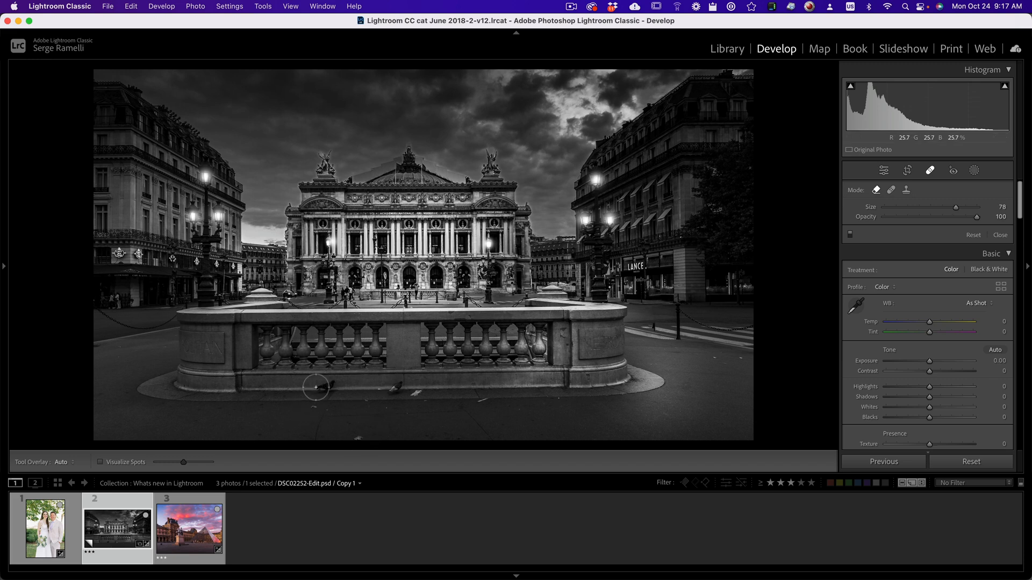
click(315, 387)
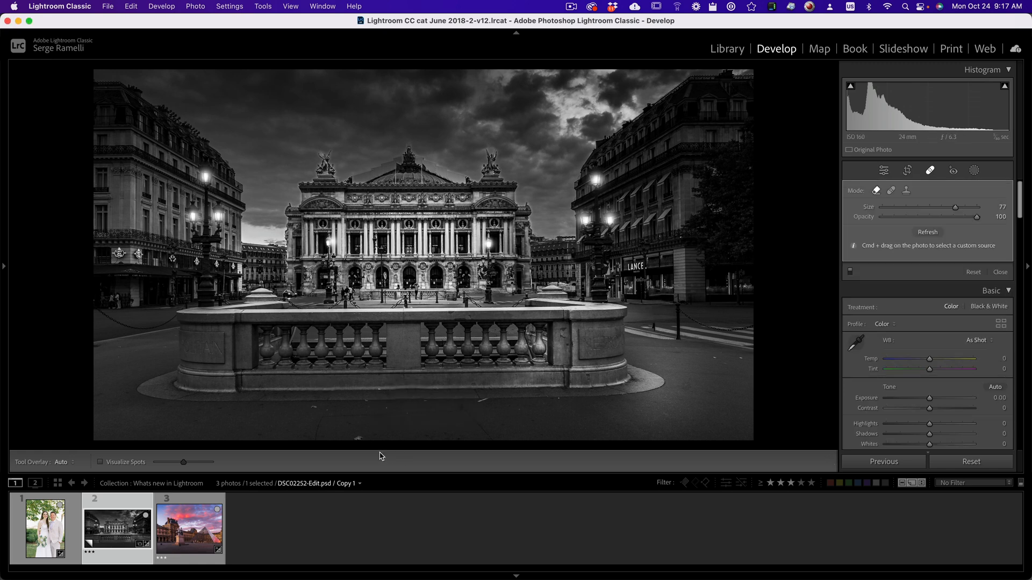
mouse_move(480, 402)
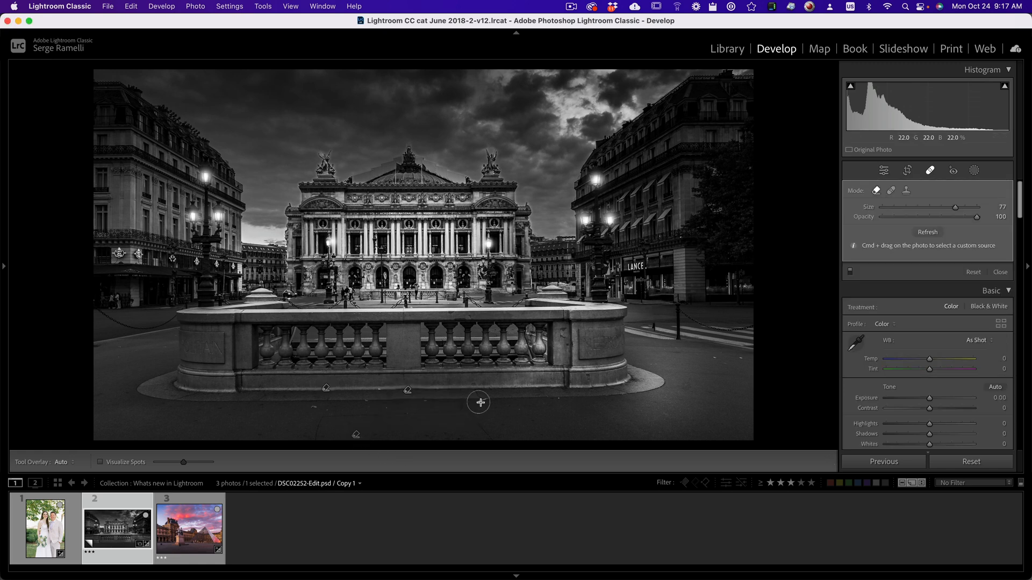